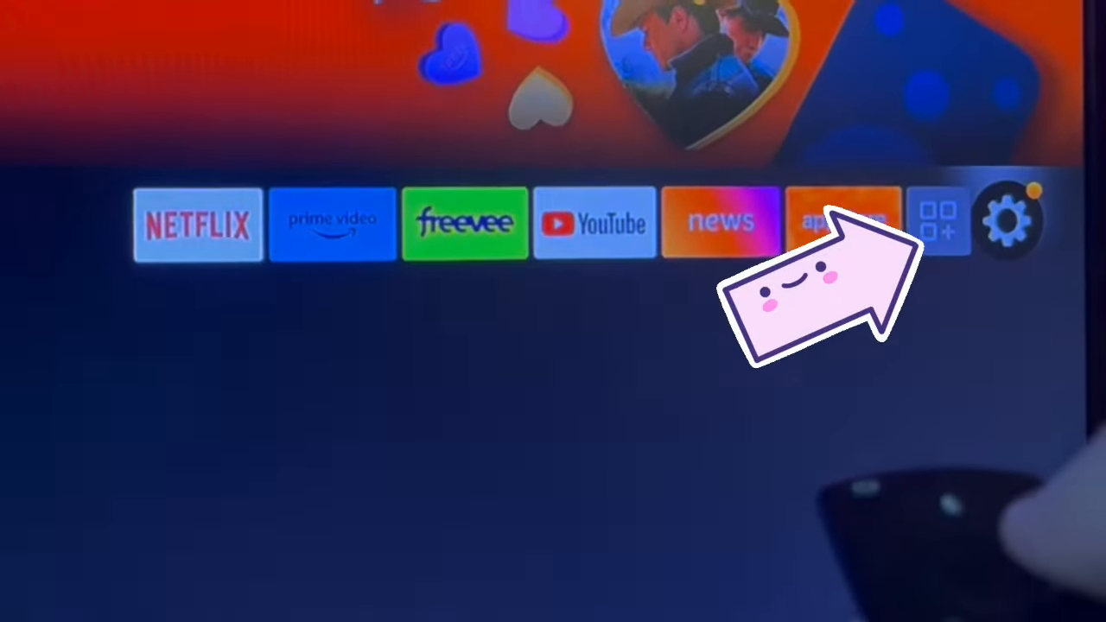
Go from the home bar's Settings gear into Equipment Control, revealing the Add Equipment option.
left_click(1011, 221)
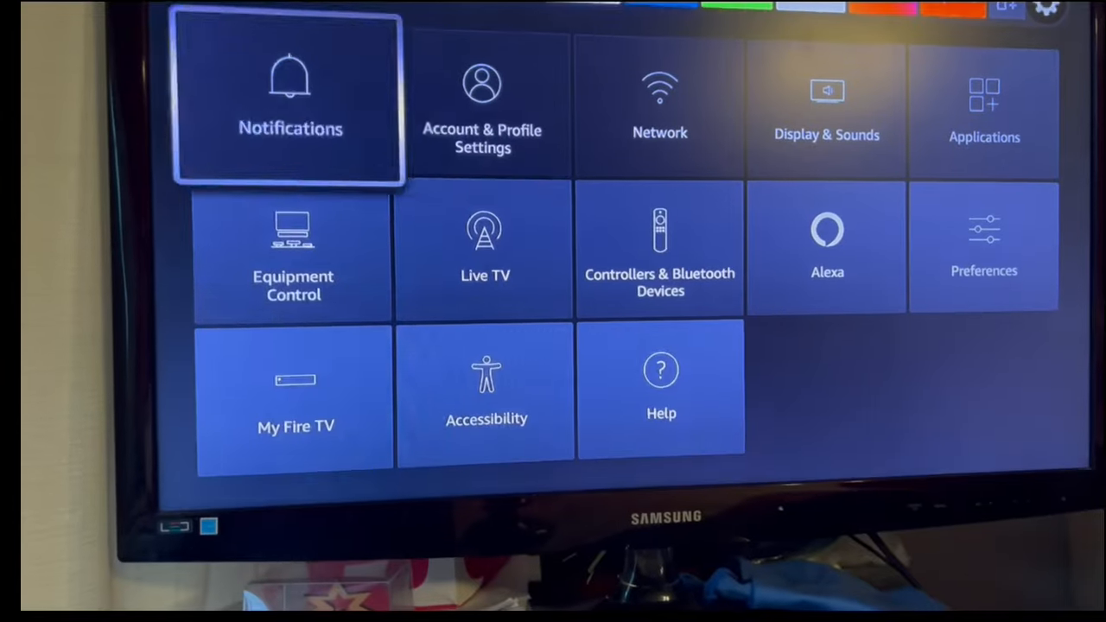
key("down")
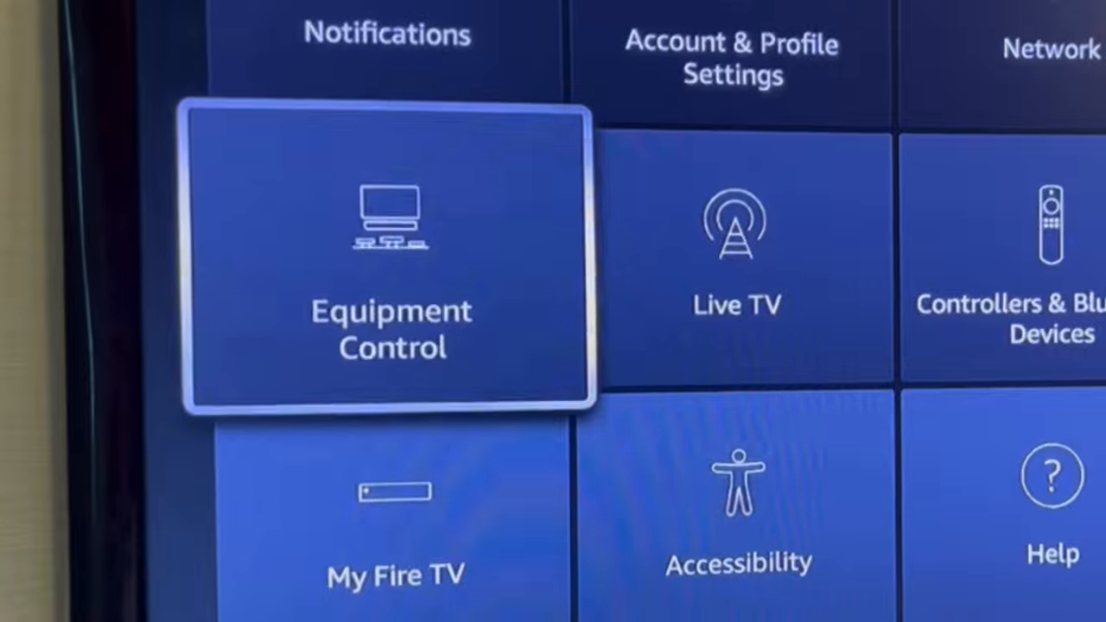
left_click(391, 259)
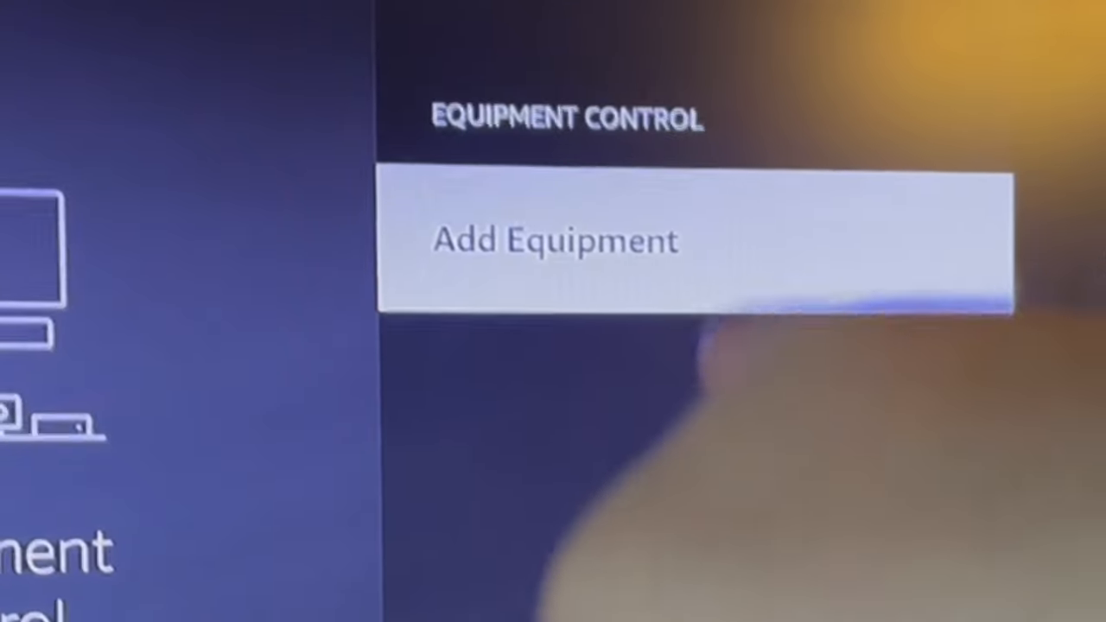